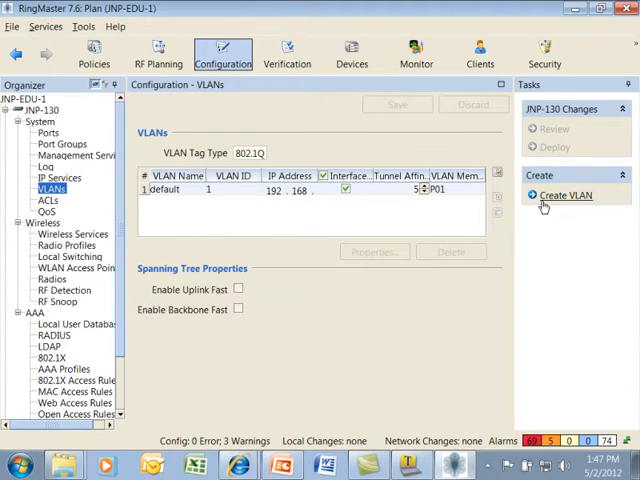
pyautogui.moveTo(545, 207)
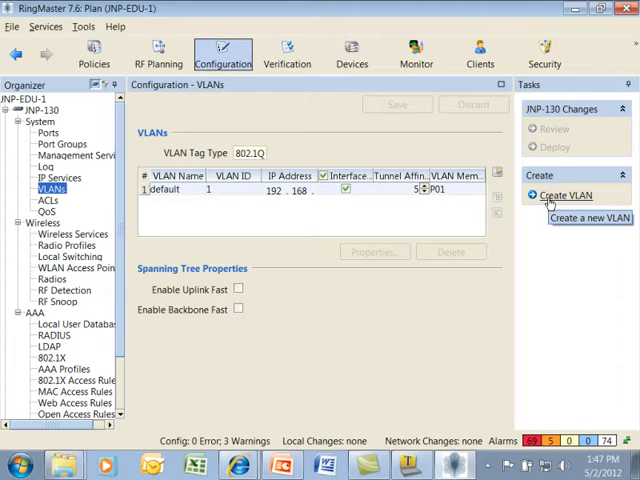
# - Create VLAN vlan10 with ID 10 and port P01 as a tagged member
pyautogui.click(552, 195)
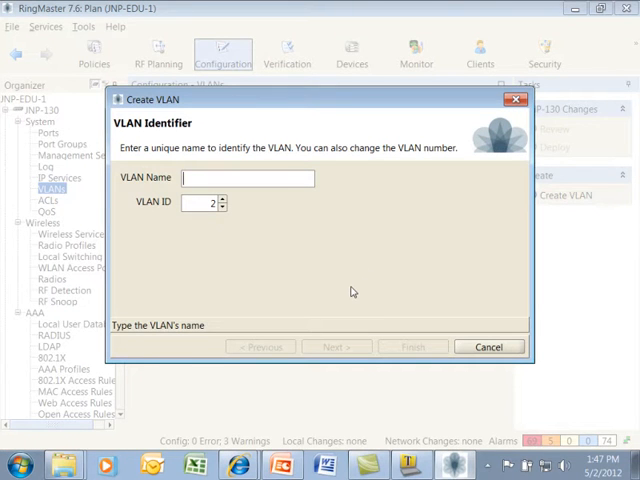
pyautogui.write('vlan')
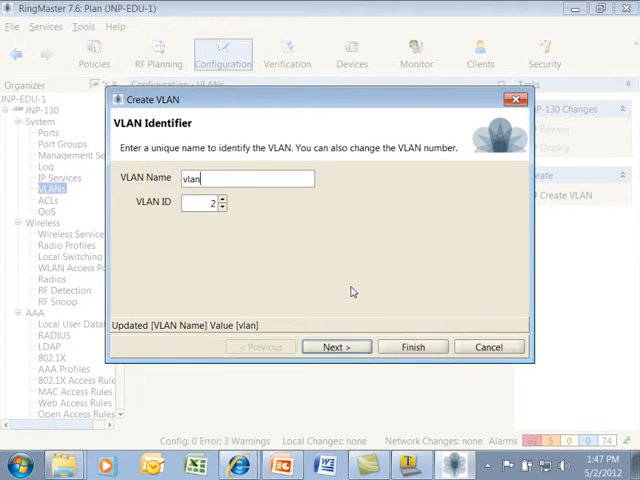
pyautogui.write('10')
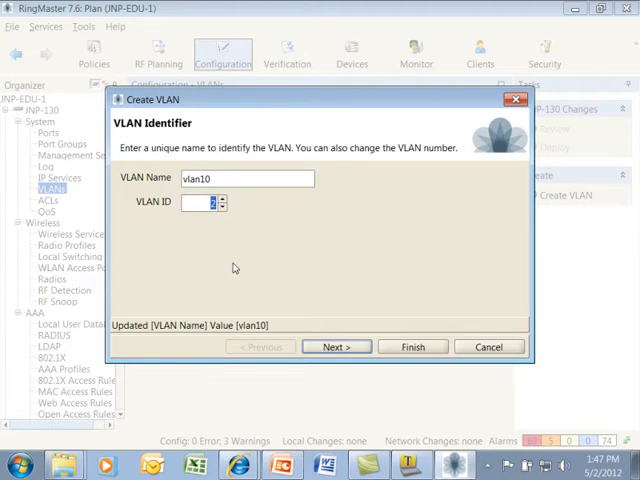
pyautogui.write('10')
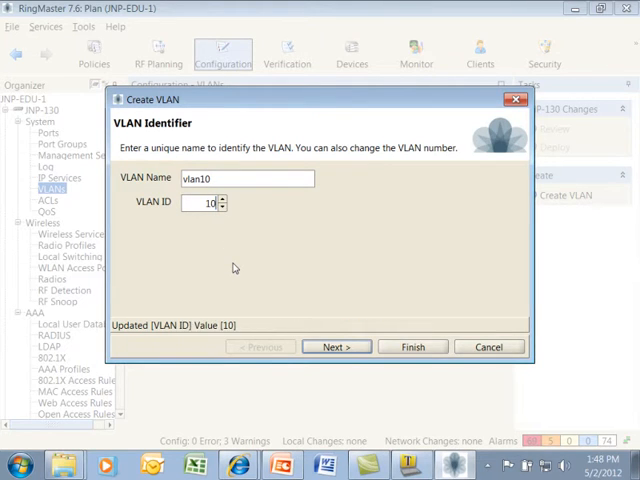
pyautogui.click(336, 347)
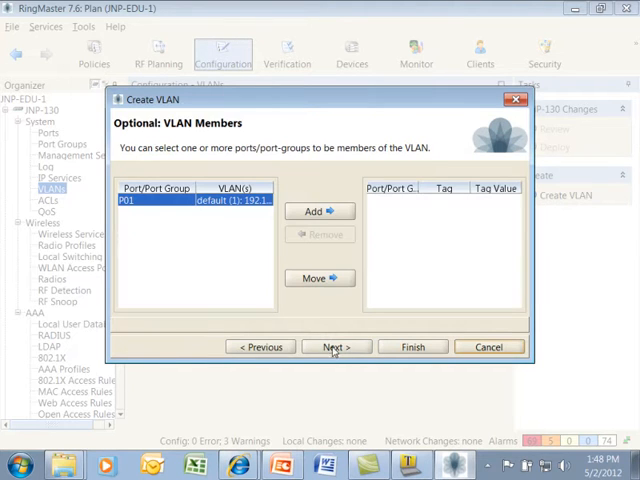
pyautogui.click(314, 211)
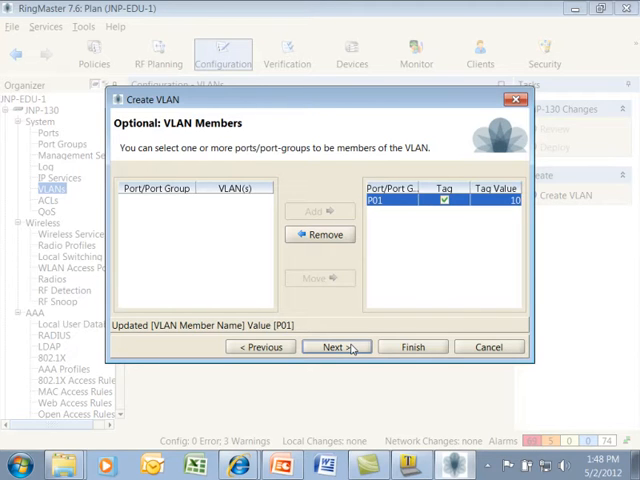
pyautogui.click(336, 347)
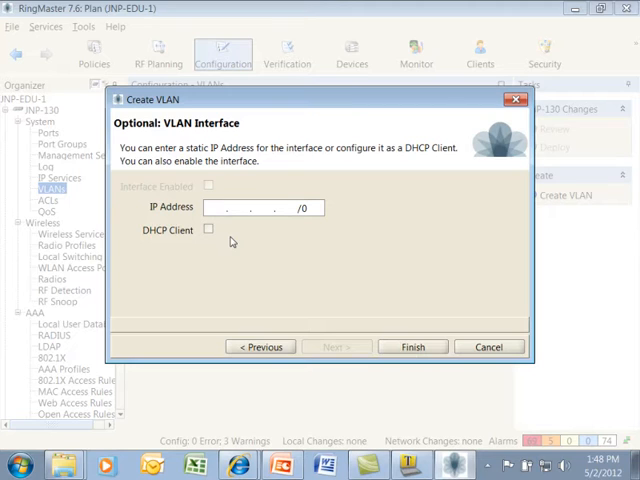
pyautogui.moveTo(259, 263)
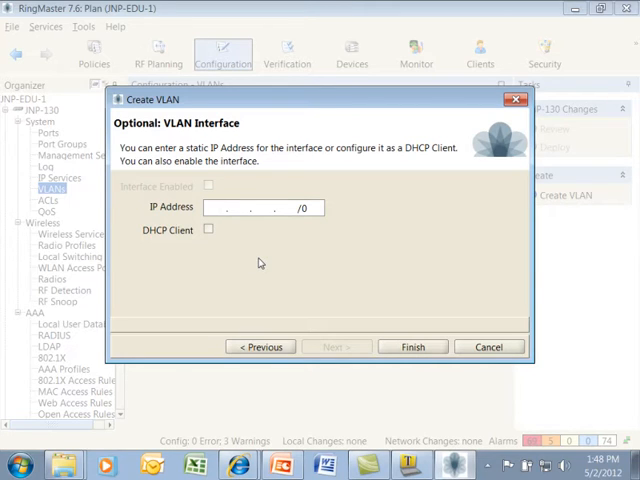
pyautogui.click(412, 346)
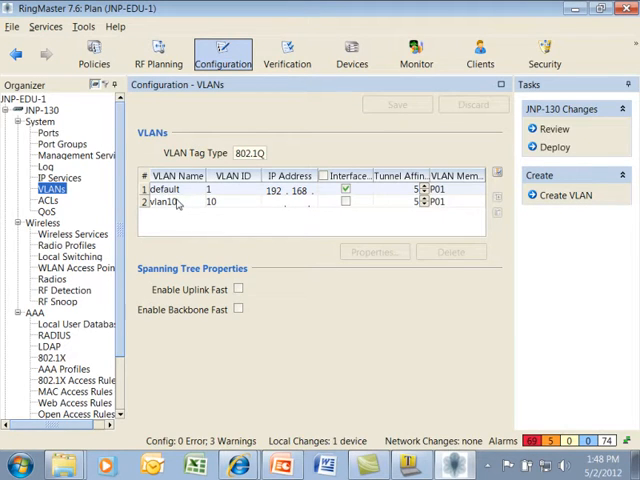
# - Raise vlan10's tunnel affinity from 5 to 8 in its properties
pyautogui.click(167, 201)
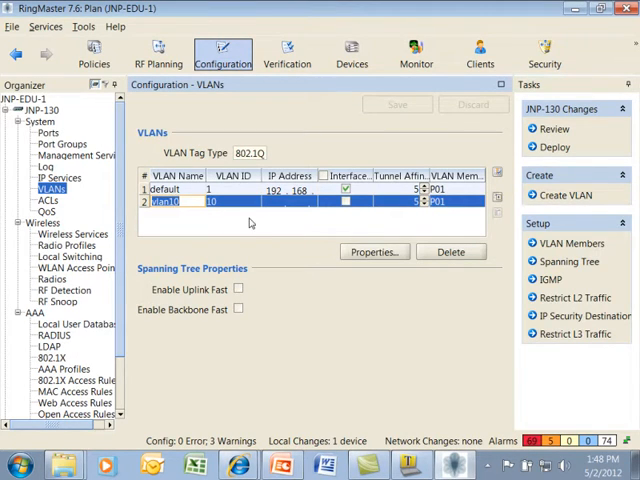
pyautogui.moveTo(374, 251)
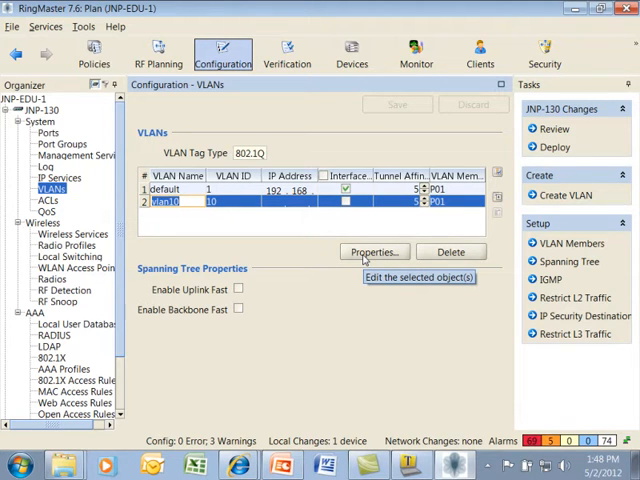
pyautogui.click(373, 251)
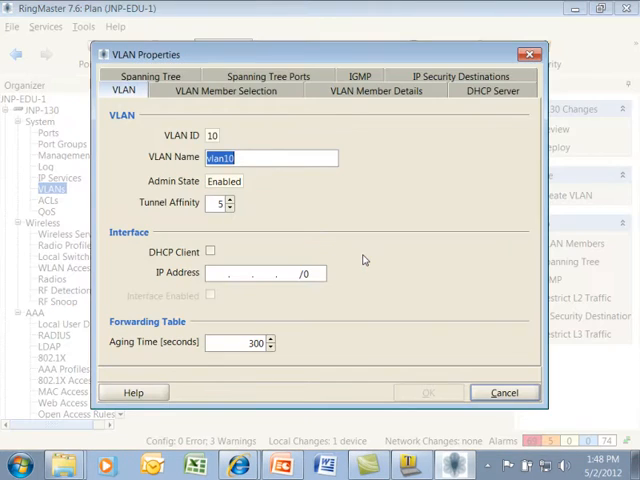
pyautogui.moveTo(303, 207)
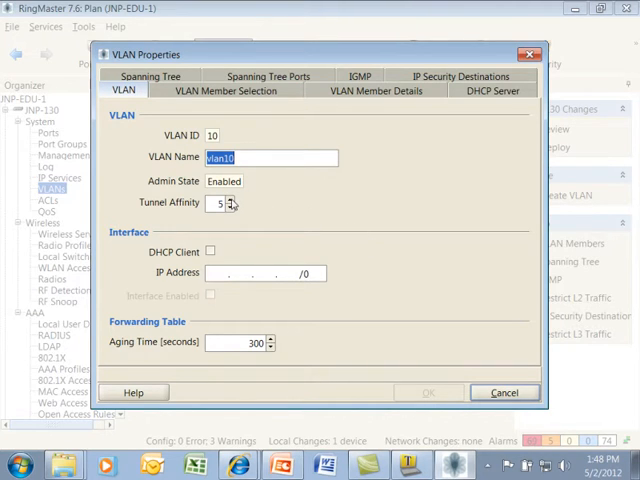
pyautogui.click(229, 200)
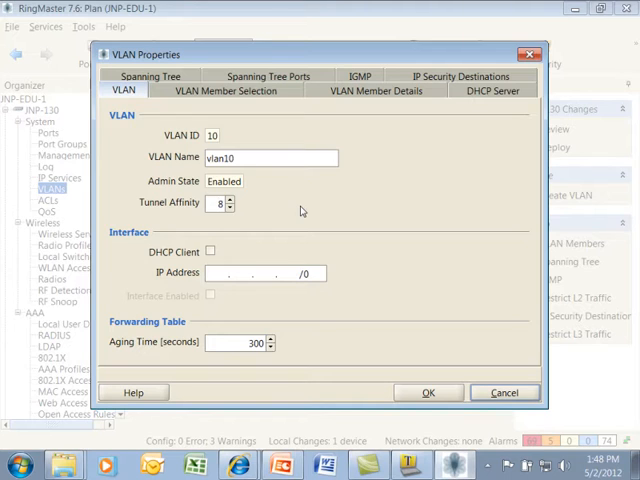
# - Review vlan10's ports, members, DHCP, spanning tree, IGMP and IP security settings, then apply
pyautogui.click(243, 90)
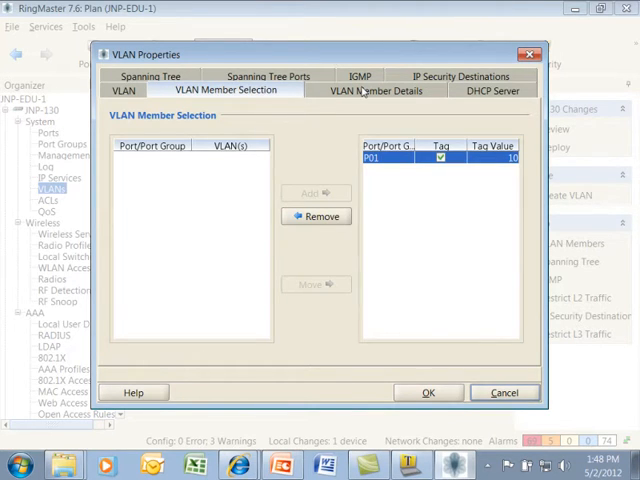
pyautogui.click(379, 91)
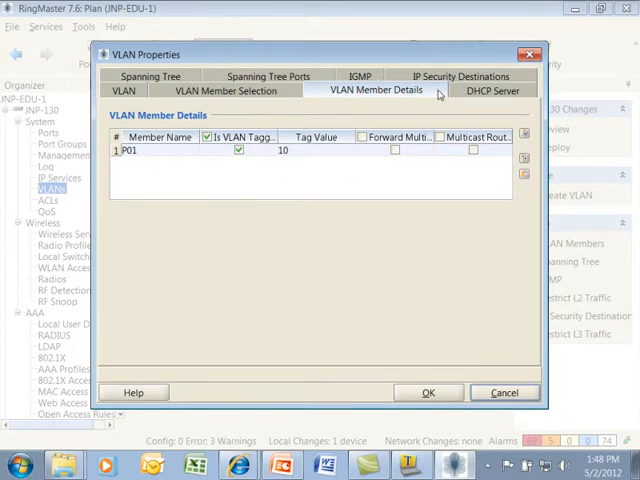
pyautogui.click(491, 92)
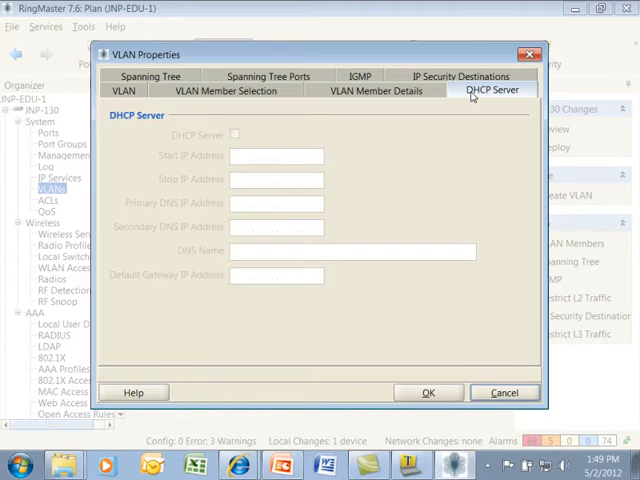
pyautogui.click(165, 77)
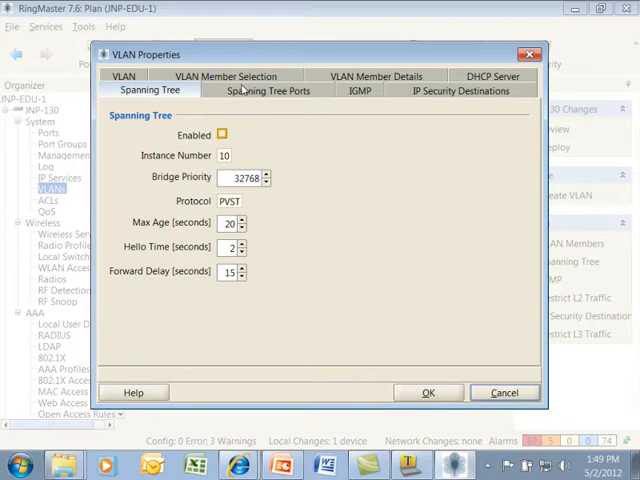
pyautogui.click(261, 90)
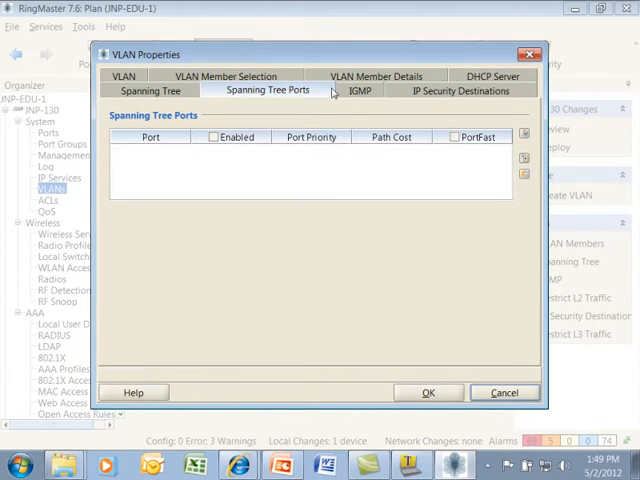
pyautogui.click(359, 91)
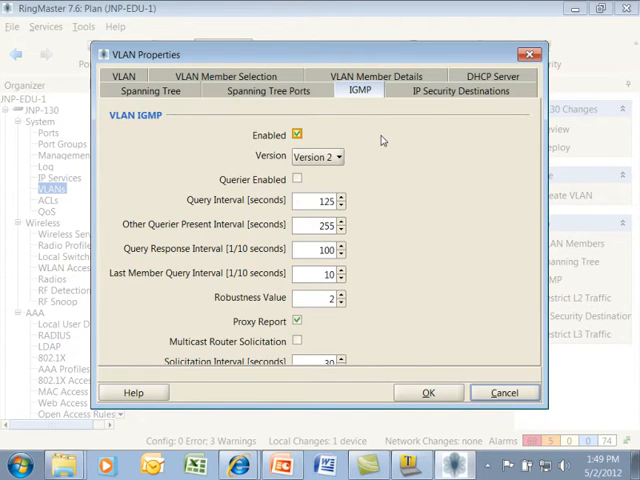
pyautogui.click(464, 92)
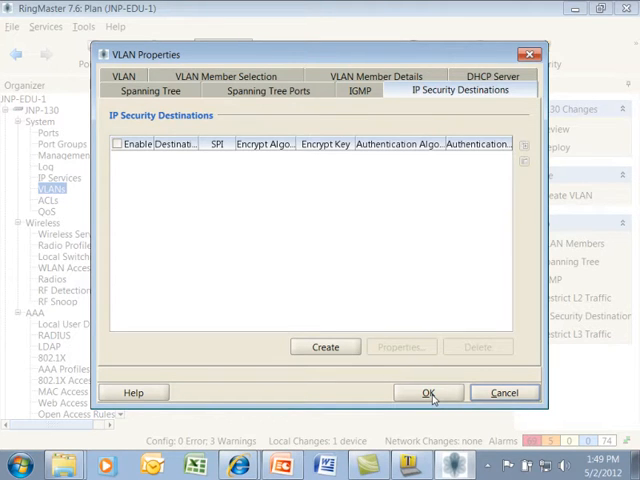
pyautogui.click(430, 391)
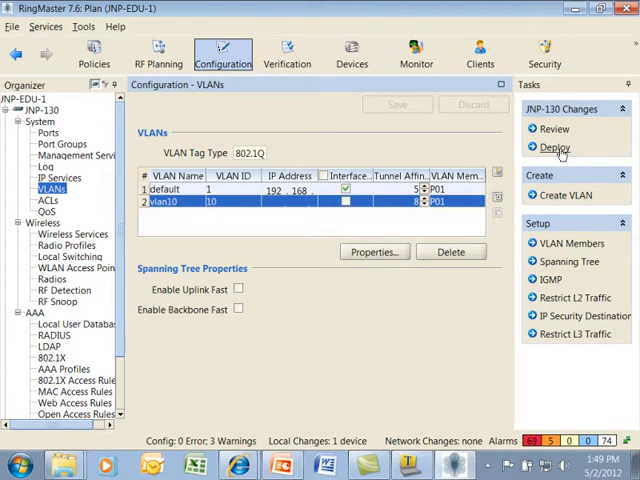
# - Deploy the pending vlan10 changes to JNP-130 and dismiss the results
pyautogui.click(554, 147)
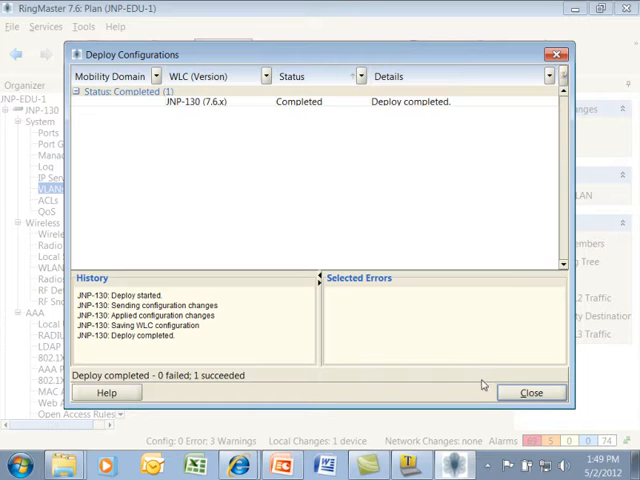
pyautogui.click(535, 391)
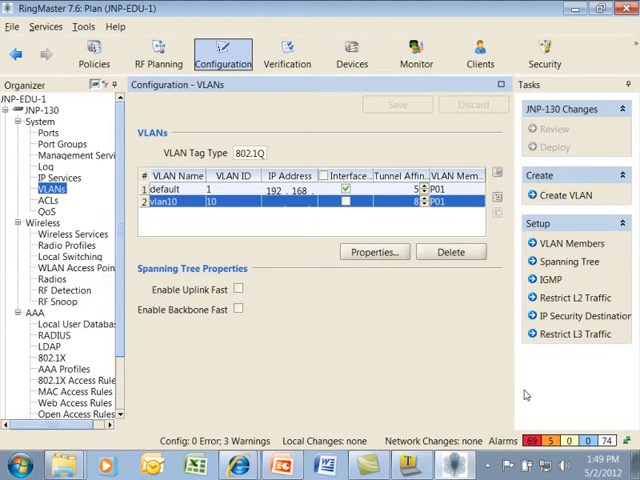
pyautogui.moveTo(408, 466)
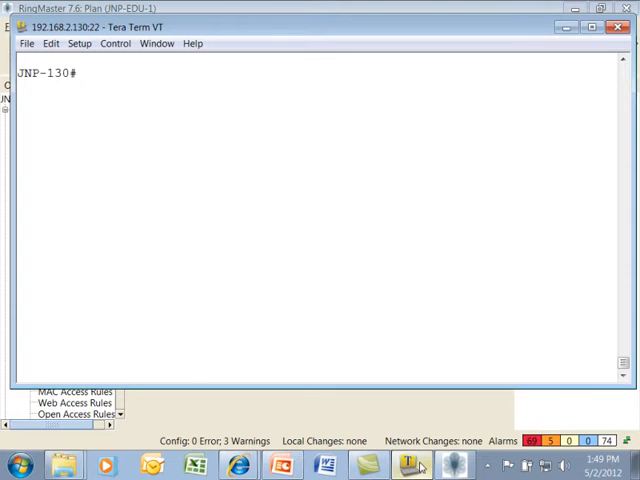
# - Run 'show config area vlan' and 'show vlan' on JNP-130 to confirm vlan10
pyautogui.write('show config a')
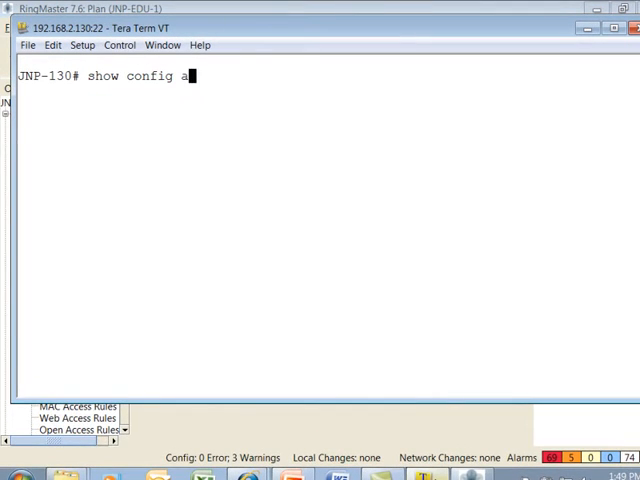
pyautogui.write('rea vlan')
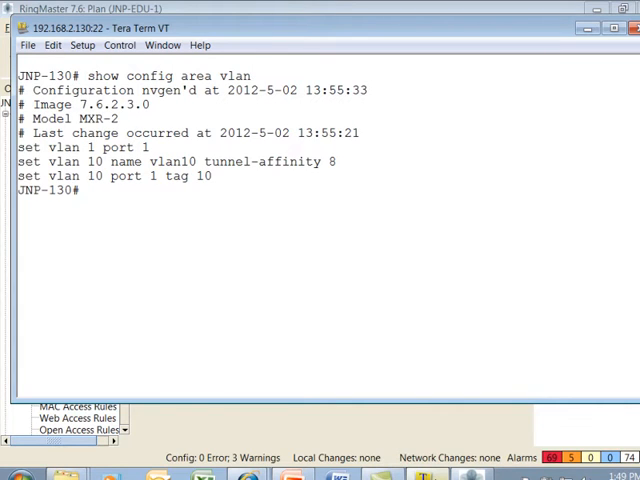
pyautogui.write('sho')
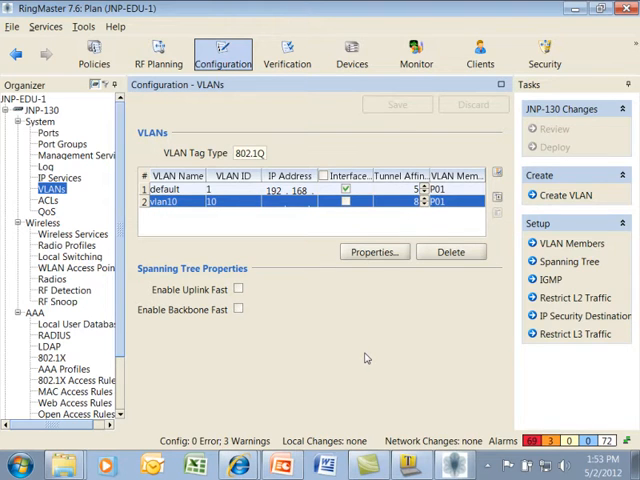
pyautogui.moveTo(451, 251)
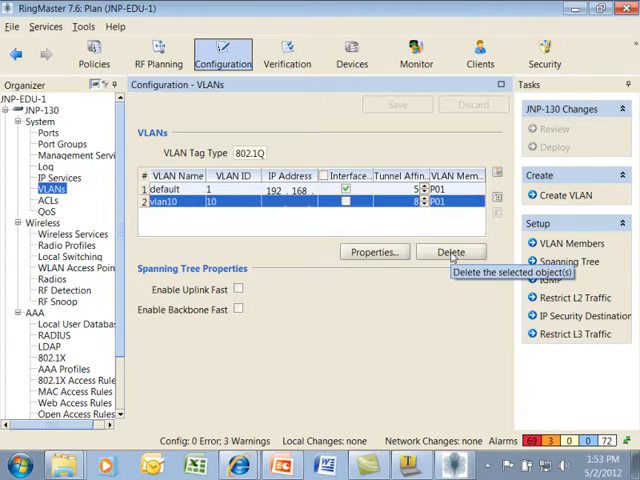
pyautogui.moveTo(403, 228)
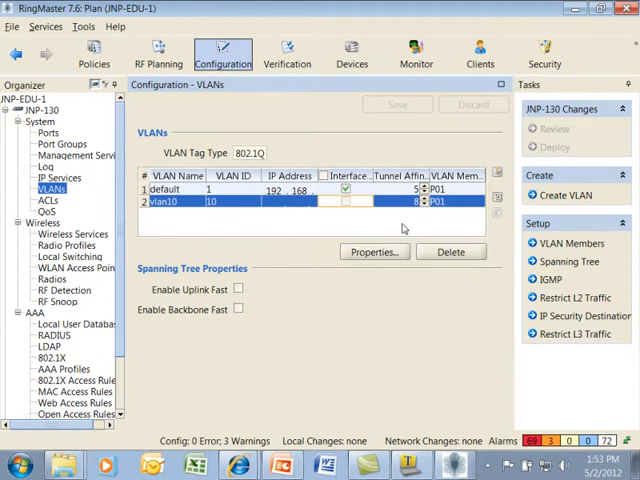
pyautogui.moveTo(450, 251)
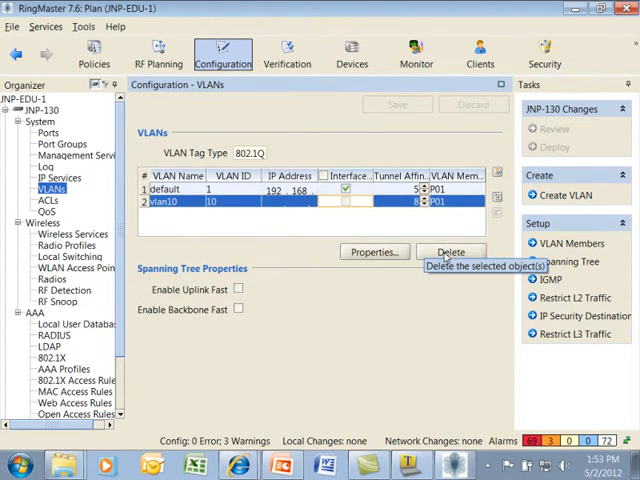
# - Delete vlan10 and deploy the removal to JNP-130
pyautogui.click(450, 251)
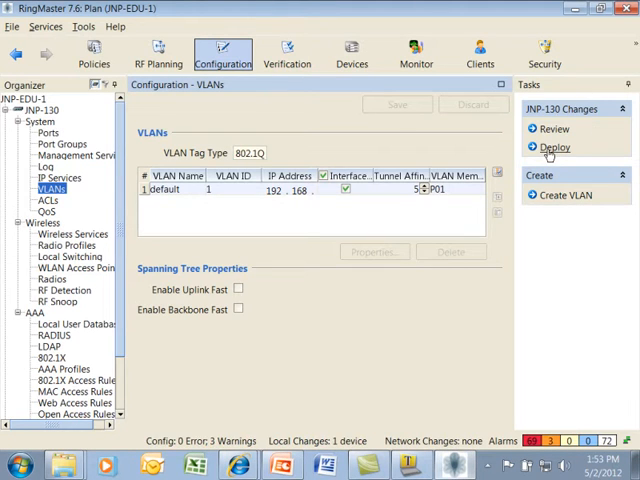
pyautogui.click(555, 147)
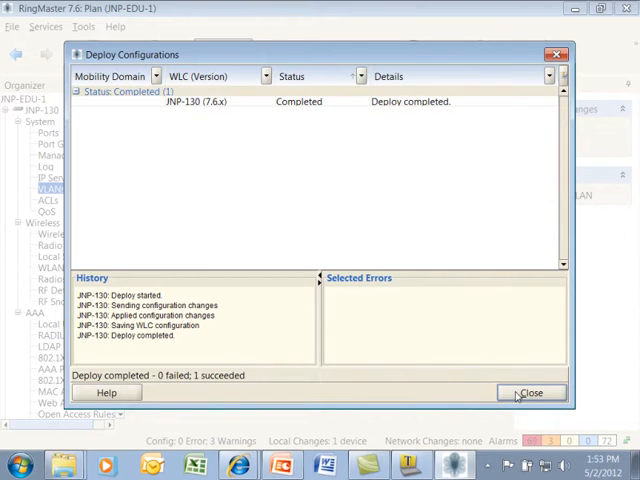
pyautogui.click(542, 393)
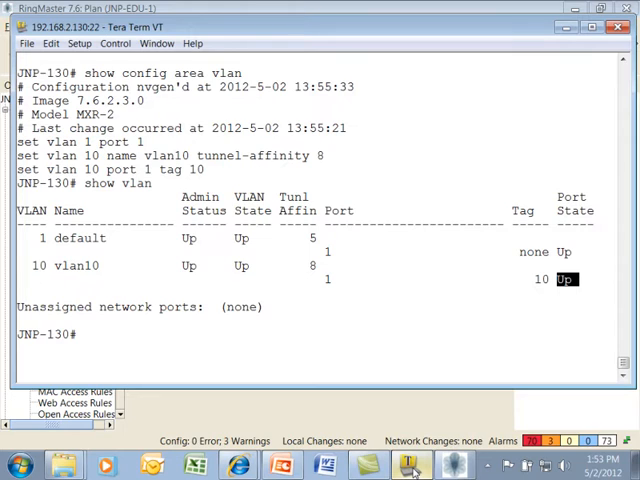
# - Re-run 'show config area vlan' to check that vlan10 is gone
pyautogui.write('show config area vlan')
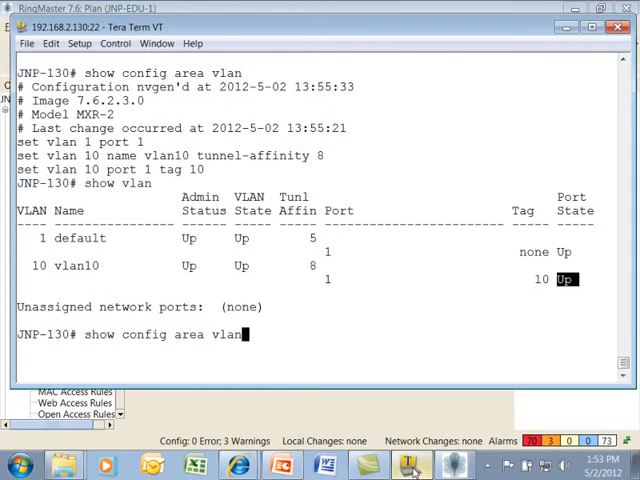
pyautogui.press('Return')
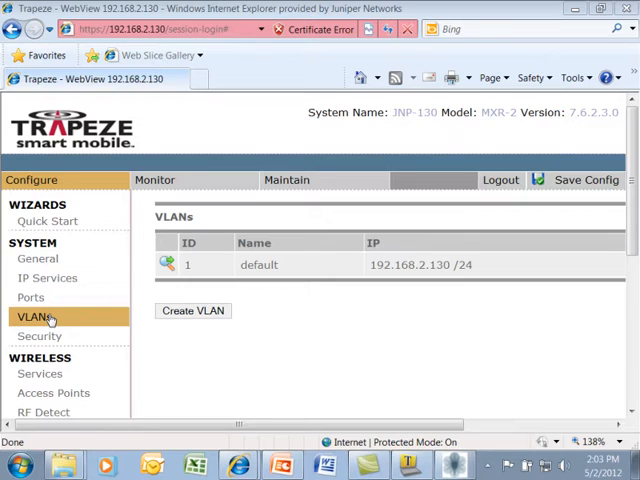
# - Create a VLAN named vlan10 with ID 10 on WebView's VLANs page
pyautogui.click(192, 311)
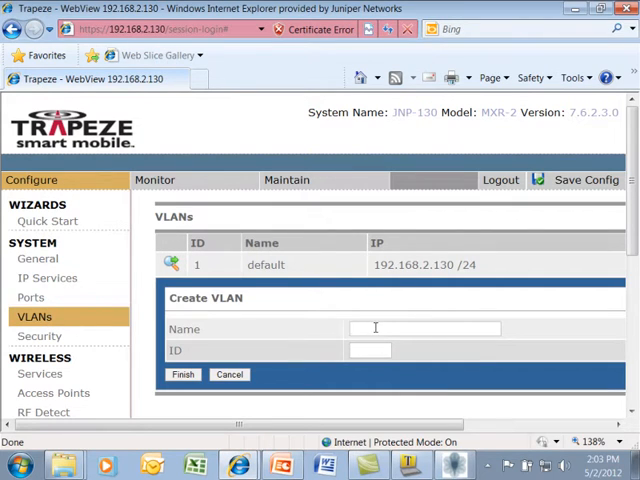
pyautogui.write('vlan10')
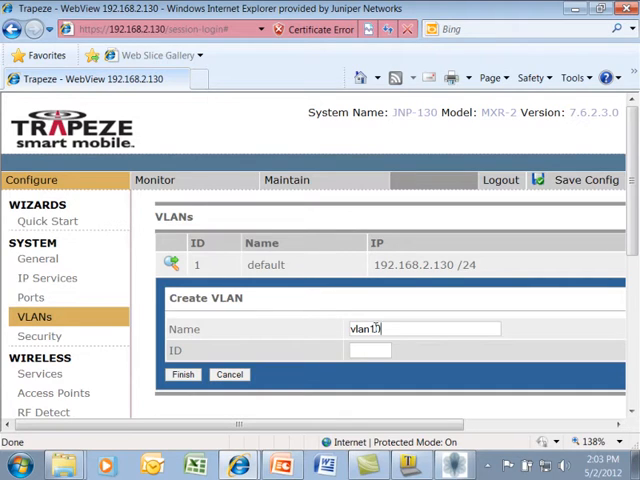
pyautogui.click(369, 350)
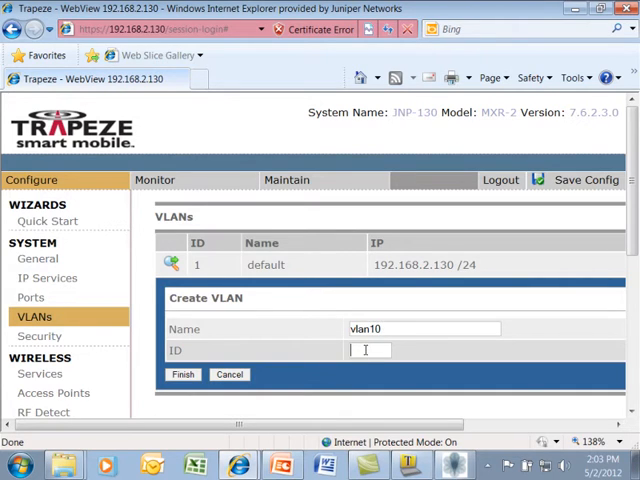
pyautogui.write('10')
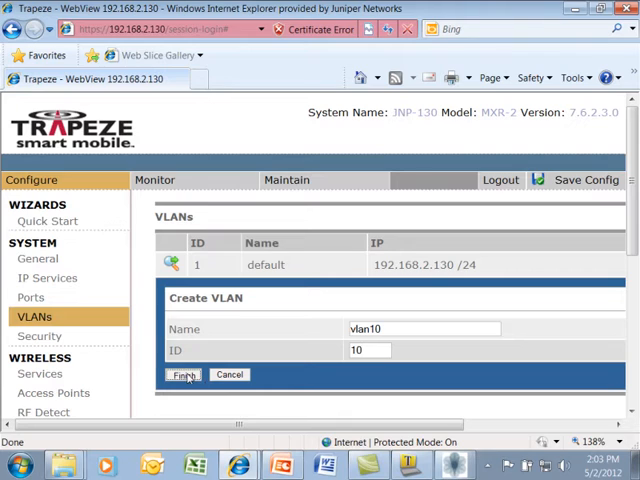
pyautogui.click(183, 374)
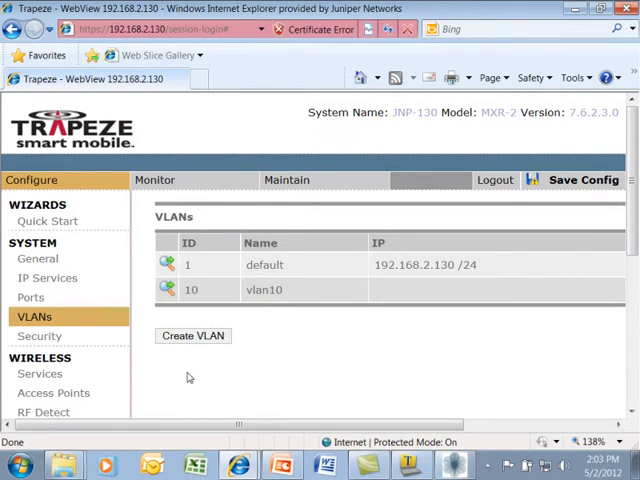
pyautogui.moveTo(167, 289)
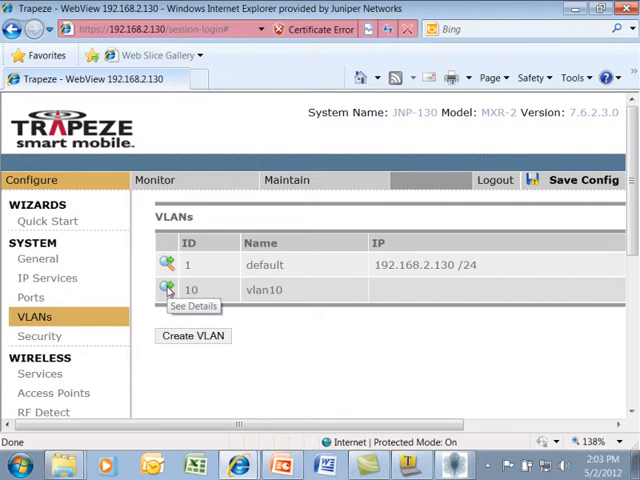
# - Add port 1 to vlan10 as a tagged member with tag 10
pyautogui.click(167, 289)
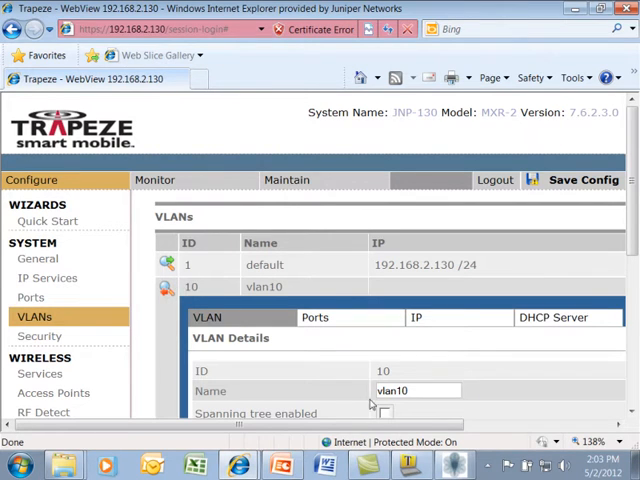
pyautogui.scroll(-3)
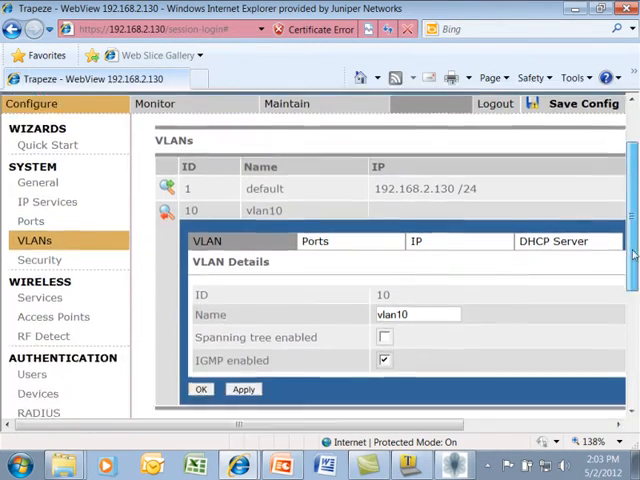
pyautogui.scroll(-3)
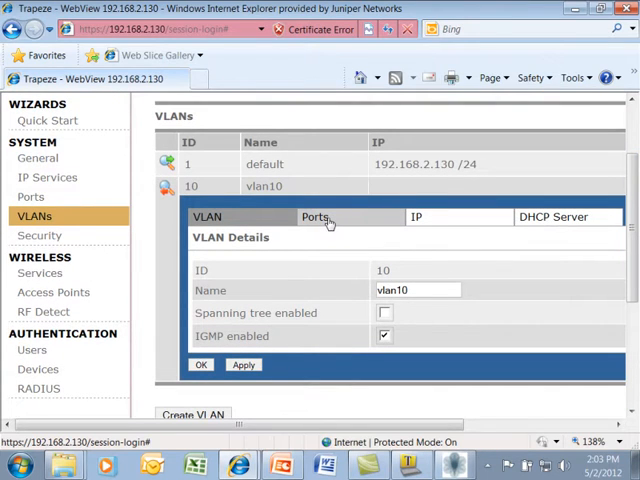
pyautogui.click(315, 217)
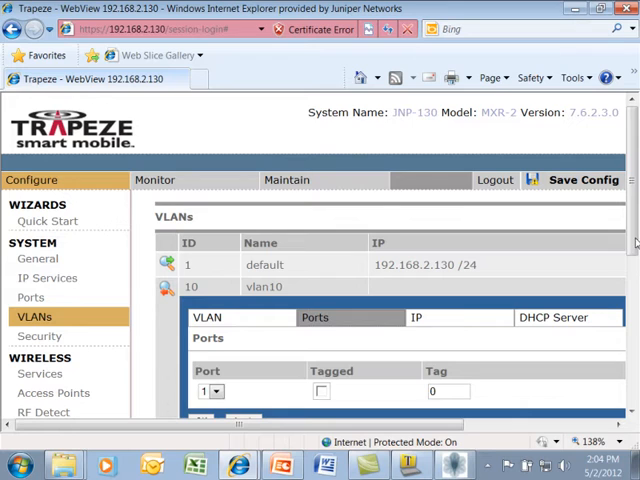
pyautogui.scroll(-3)
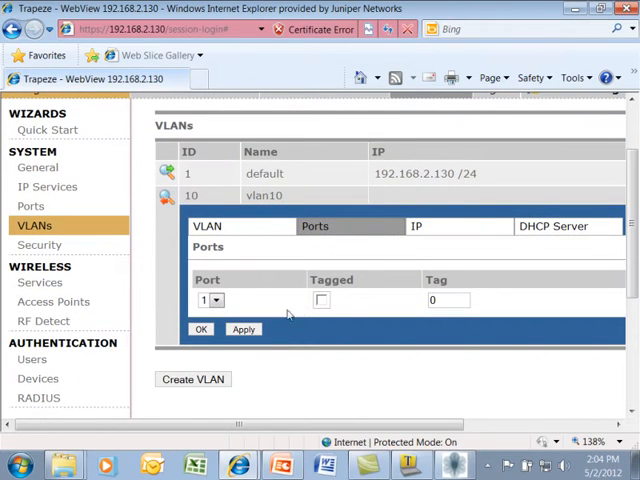
pyautogui.click(321, 300)
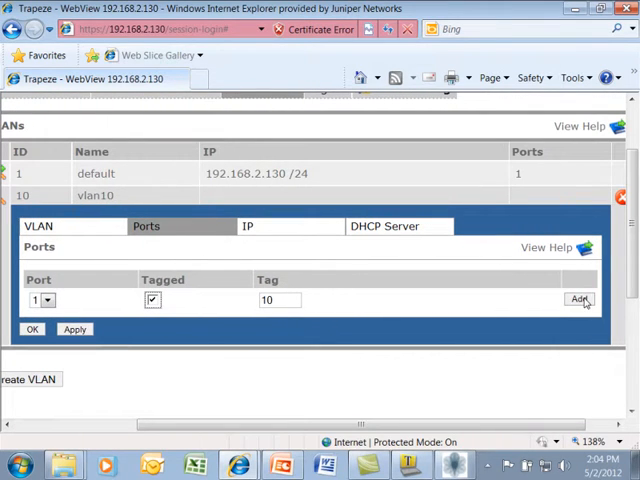
pyautogui.click(578, 299)
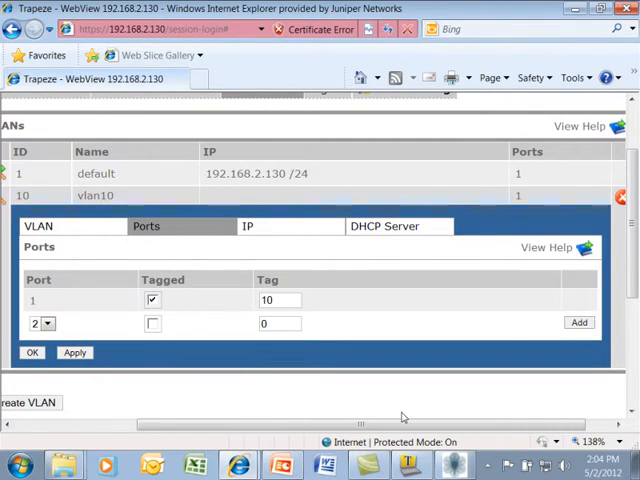
pyautogui.moveTo(410, 412)
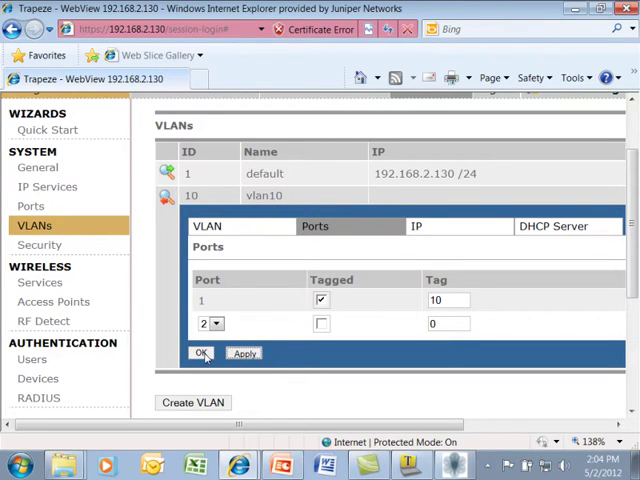
pyautogui.click(201, 353)
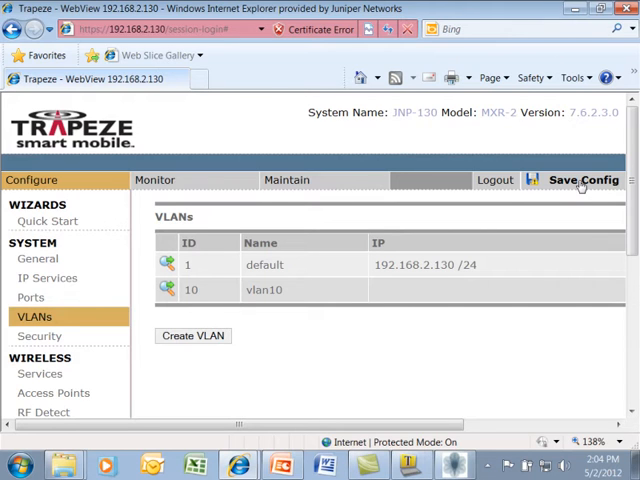
# - Save the switch configuration and dismiss the saved message
pyautogui.click(580, 180)
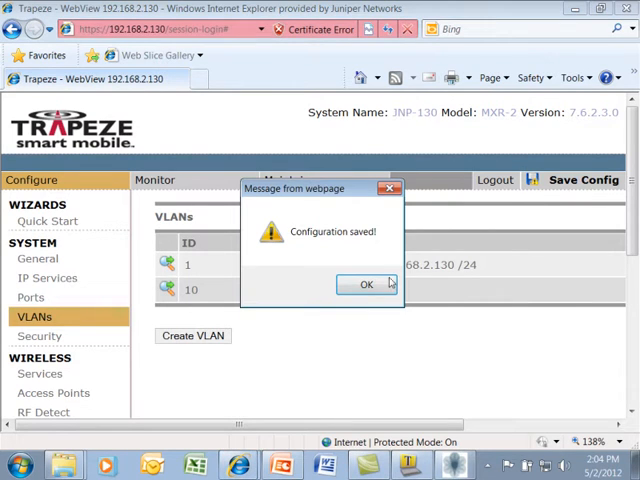
pyautogui.click(367, 284)
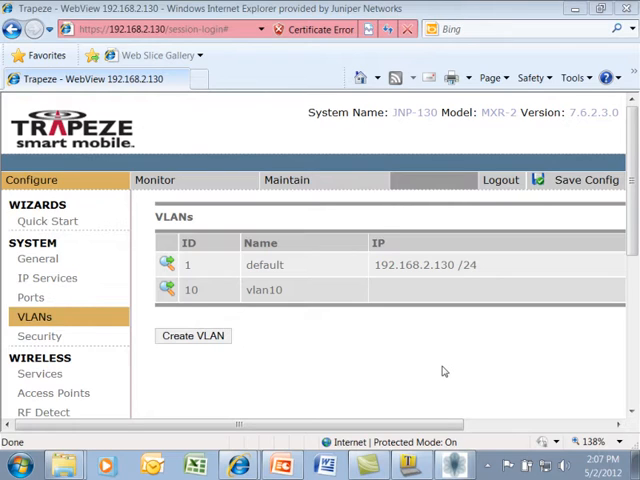
pyautogui.moveTo(323, 344)
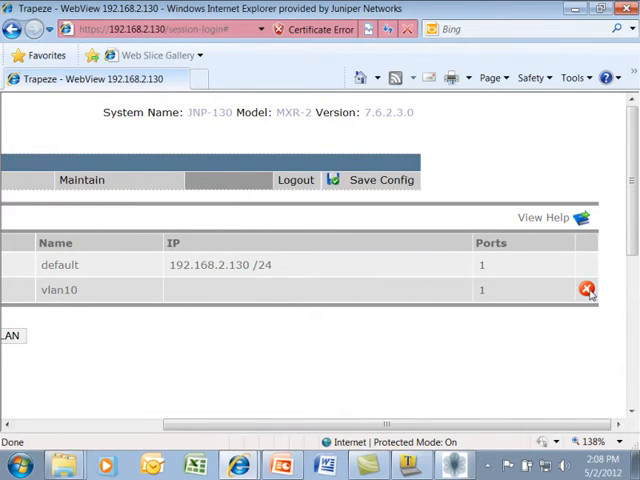
pyautogui.moveTo(586, 289)
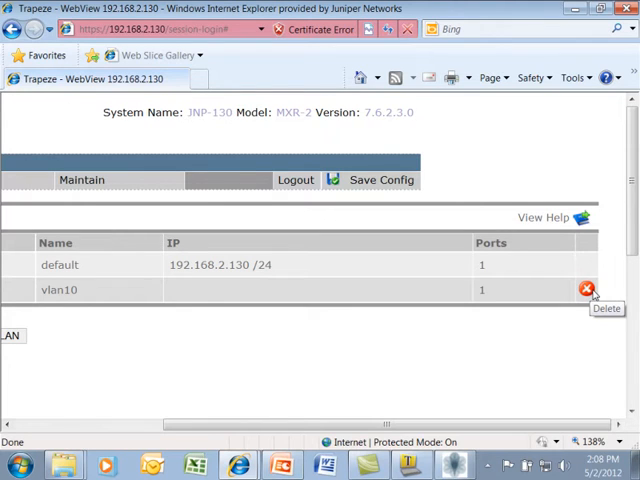
# - Delete VLAN 10 and save the device configuration
pyautogui.click(587, 288)
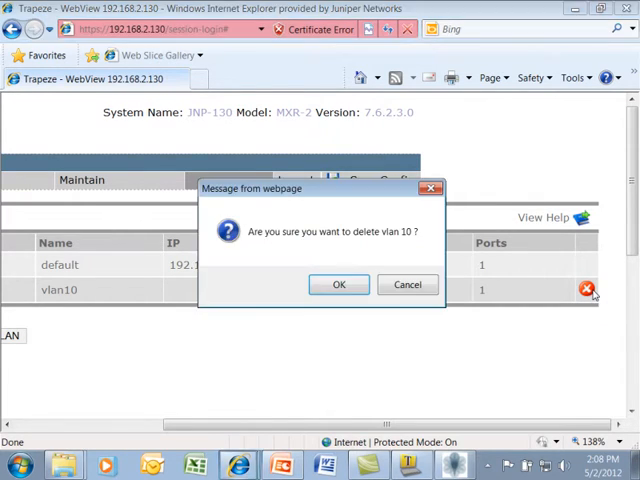
pyautogui.click(338, 284)
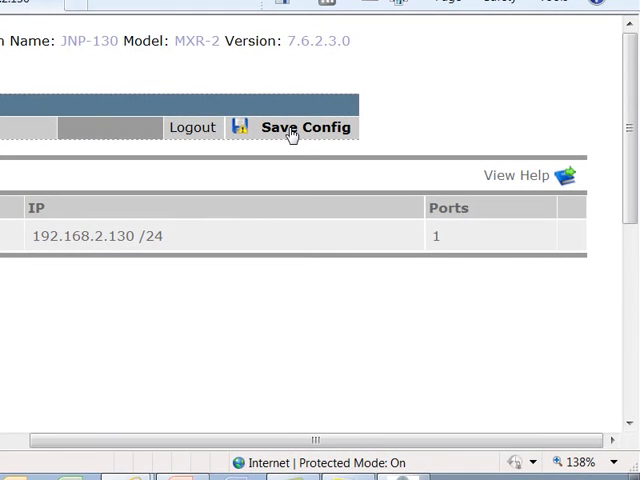
pyautogui.click(292, 127)
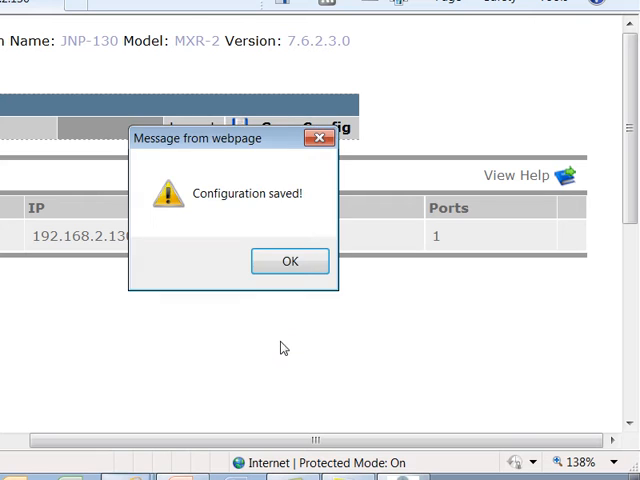
pyautogui.click(290, 260)
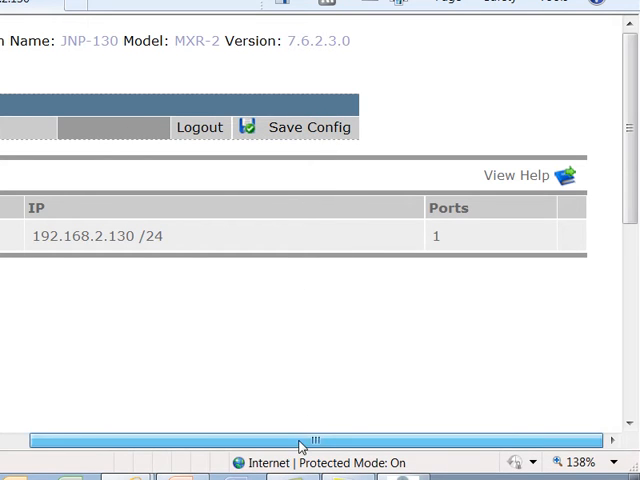
pyautogui.hscroll(-3)
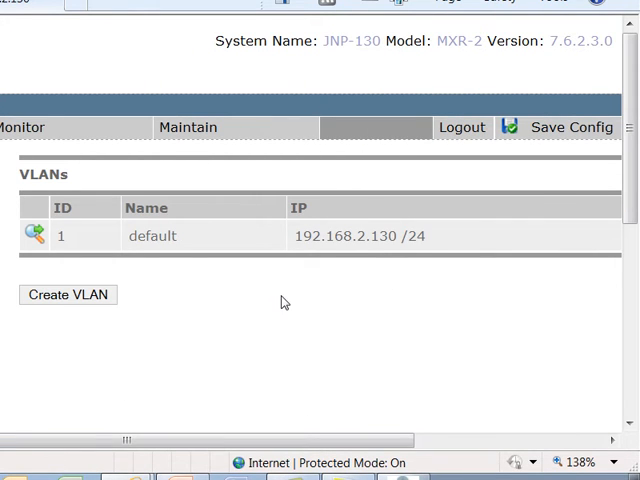
pyautogui.moveTo(288, 336)
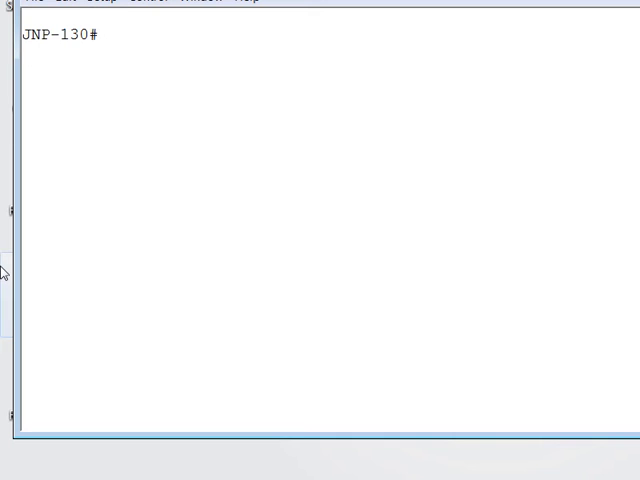
# - Run 'set vlan 10 name vlan10 port 1 tag 10 tunnel-affinity 8' on JNP-130
pyautogui.write('set v')
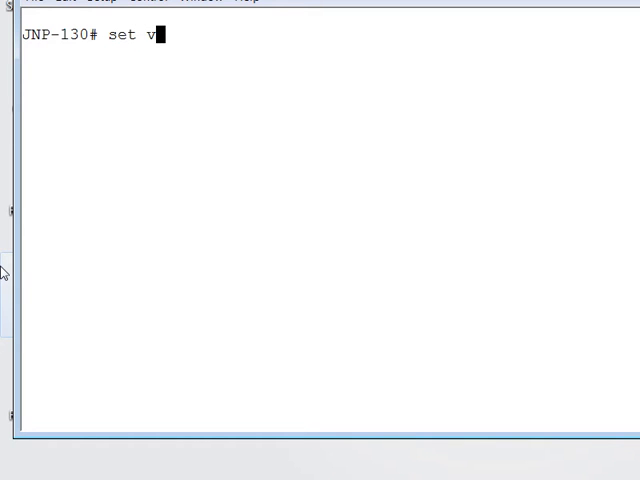
pyautogui.write('lan 10')
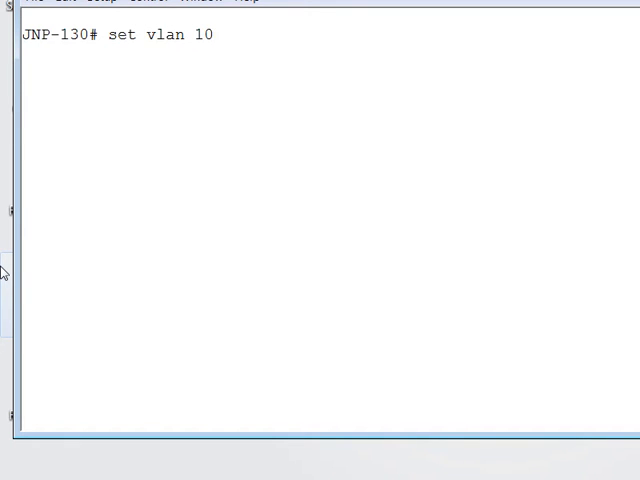
pyautogui.write('?')
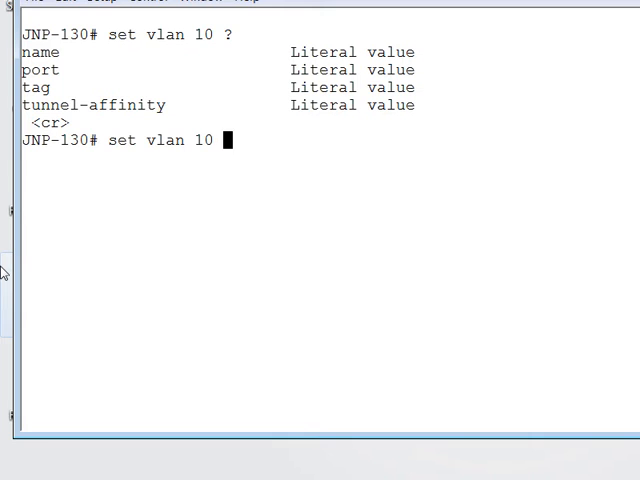
pyautogui.write('name vl')
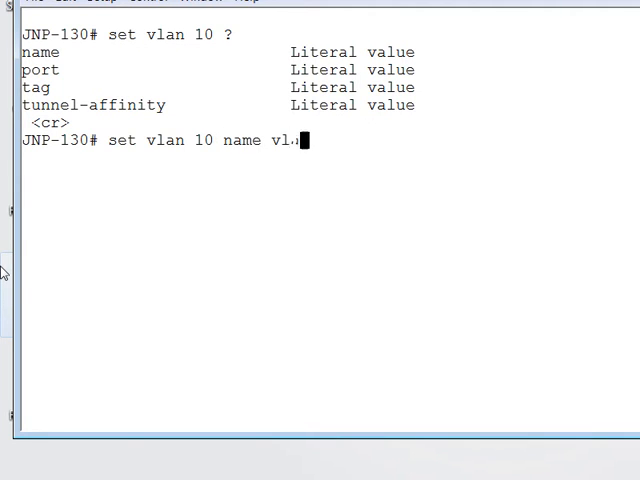
pyautogui.write('n10')
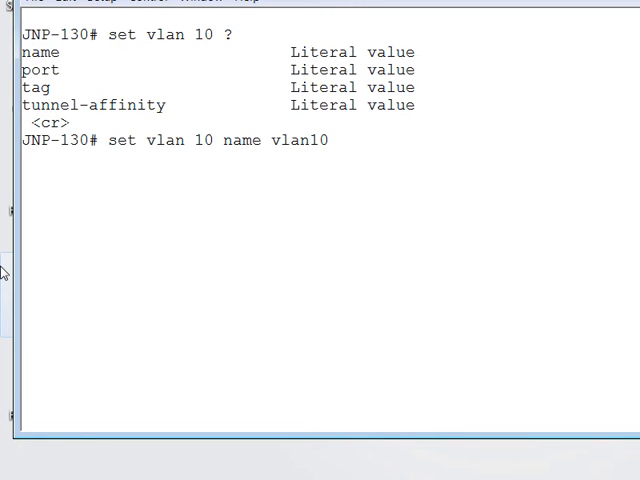
pyautogui.write('port')
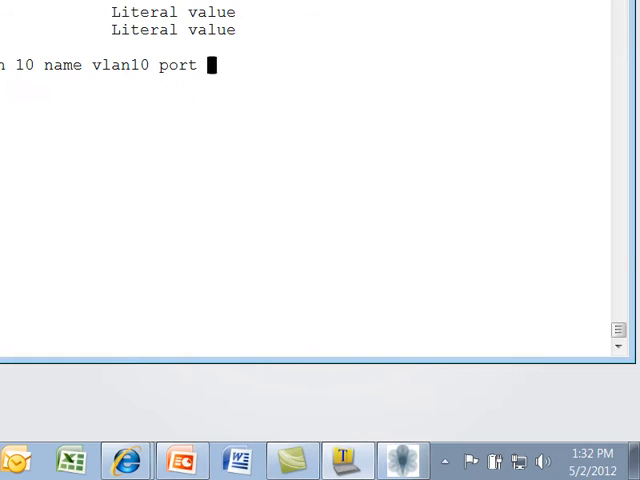
pyautogui.write('1 ta')
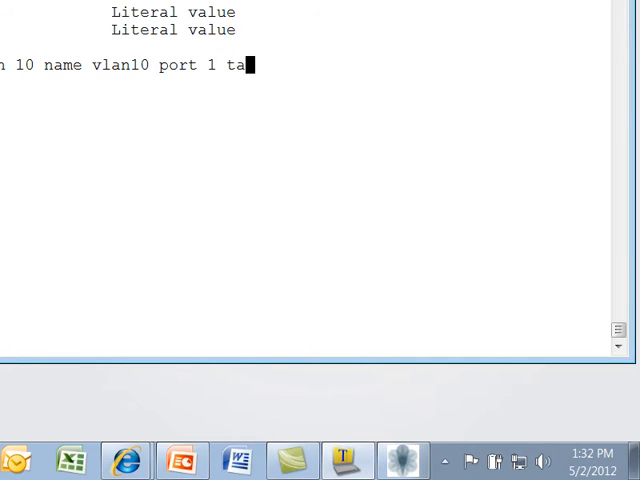
pyautogui.write('g 10')
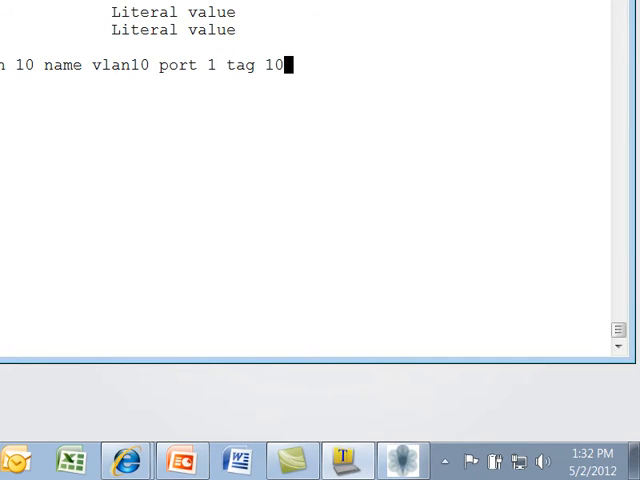
pyautogui.write('tun')
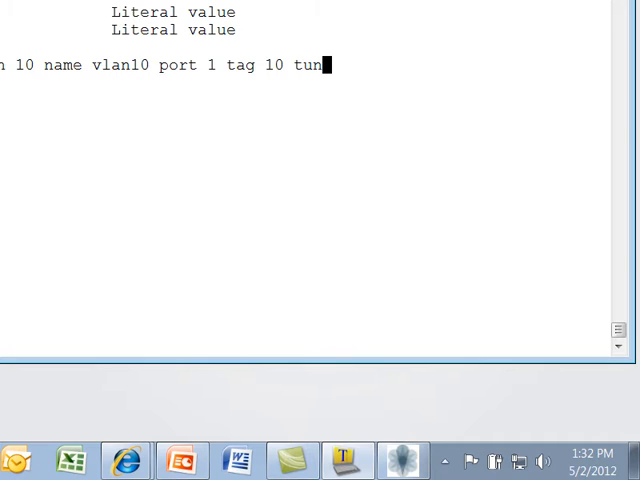
pyautogui.write('nel-affinity')
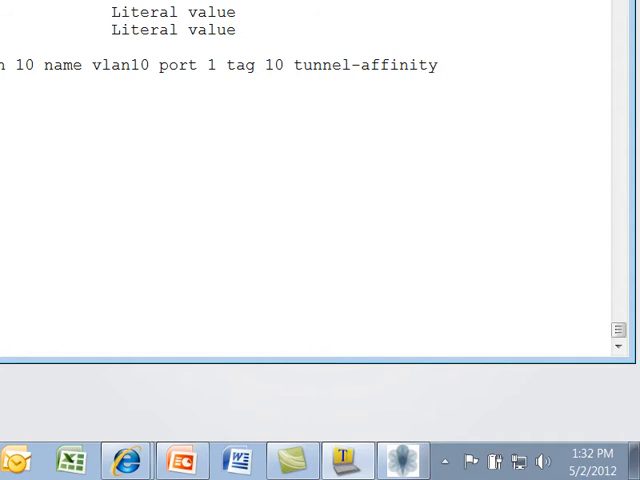
pyautogui.write('8')
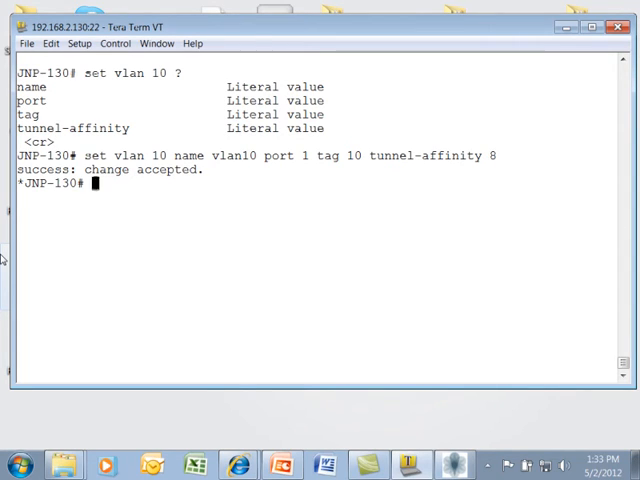
# - Run 'show config area vlan' and 'show vlan', confirming vlan10 on port 1 with tag 10
pyautogui.write('show config area vlan')
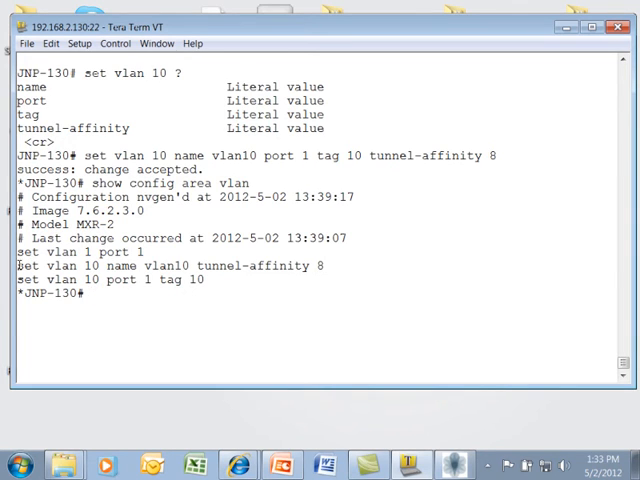
pyautogui.moveTo(20, 266); pyautogui.dragTo(200, 280)
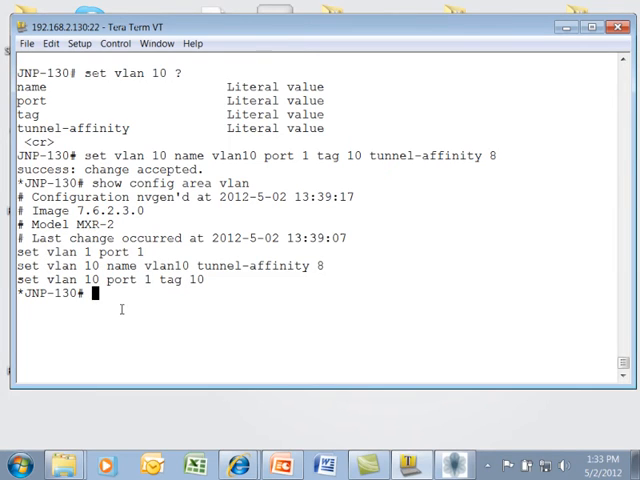
pyautogui.write('show vlan')
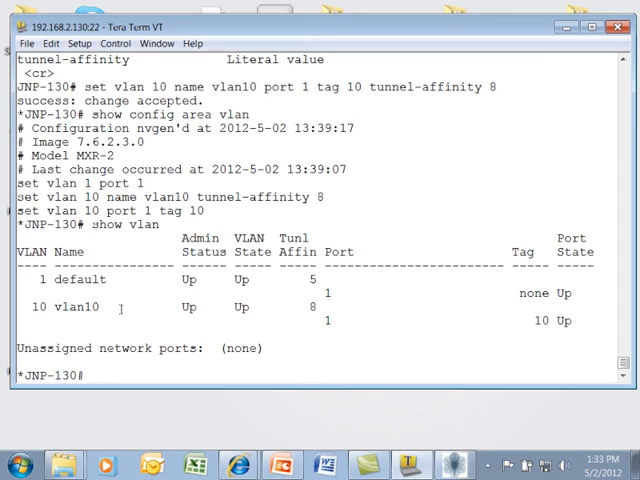
pyautogui.doubleClick(60, 312)
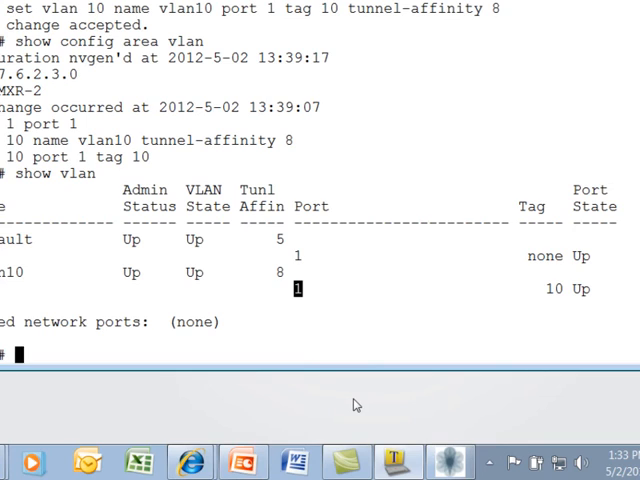
# - Clear VLAN 10, confirm the warning with y, and start typing 'show config'
pyautogui.write('clear vlan 10')
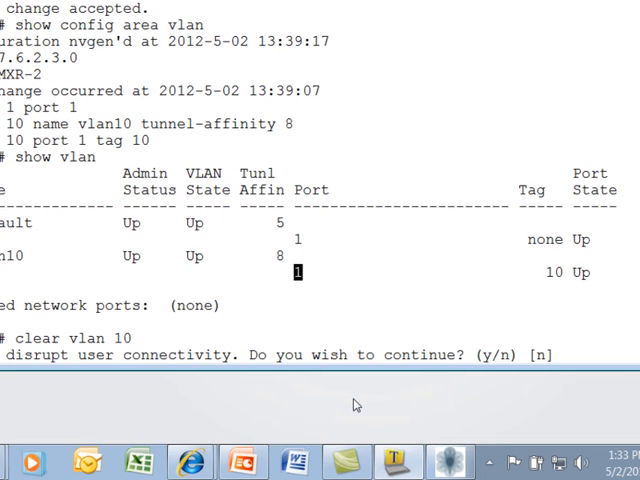
pyautogui.write('y')
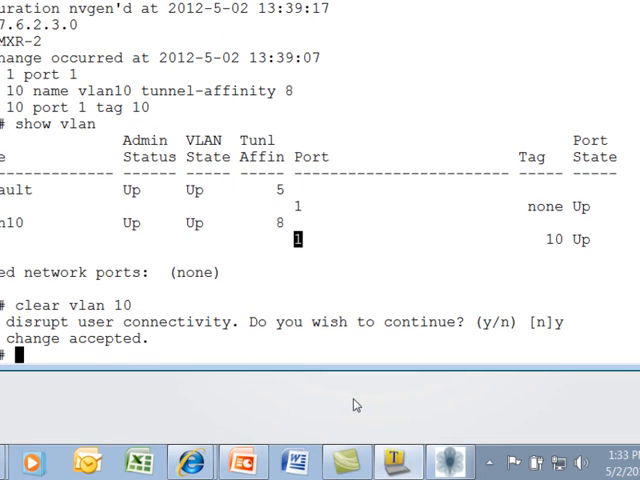
pyautogui.write('show con')
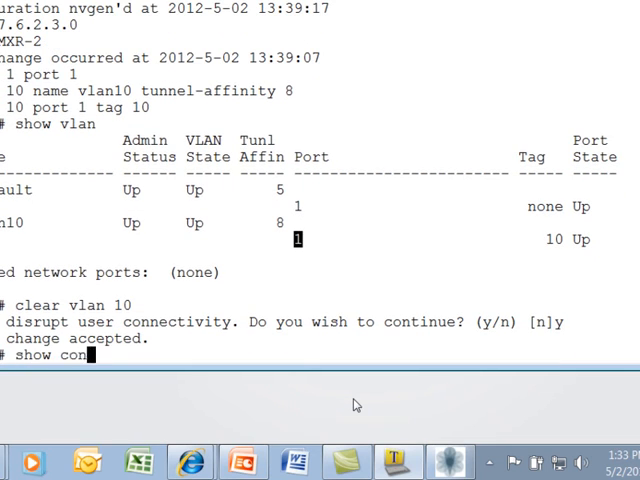